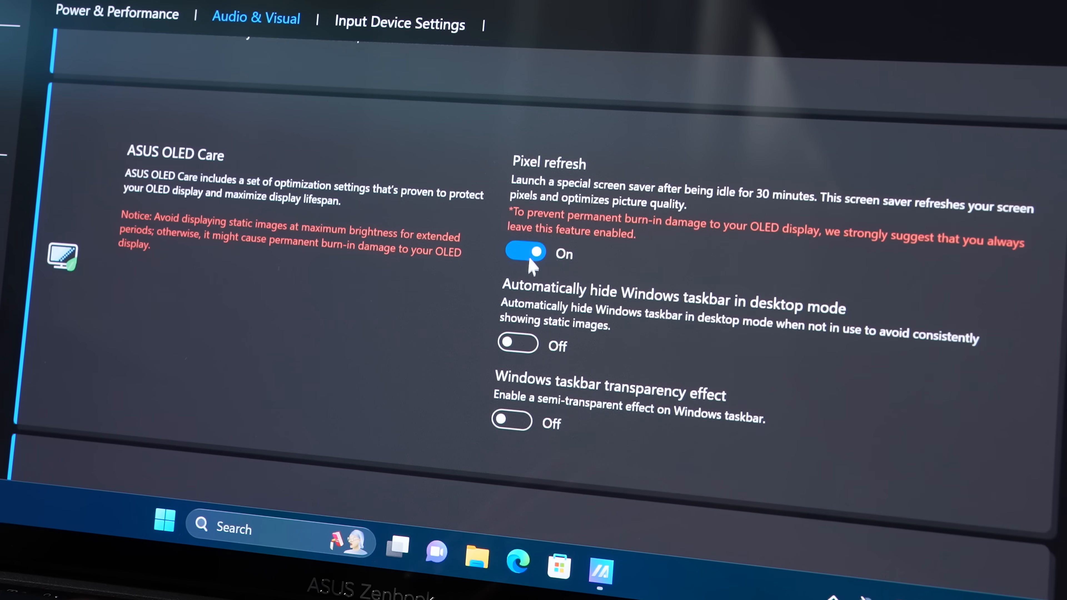
# Turn on 'Automatically hide Windows taskbar in desktop mode' in ASUS OLED Care
pyautogui.click(518, 345)
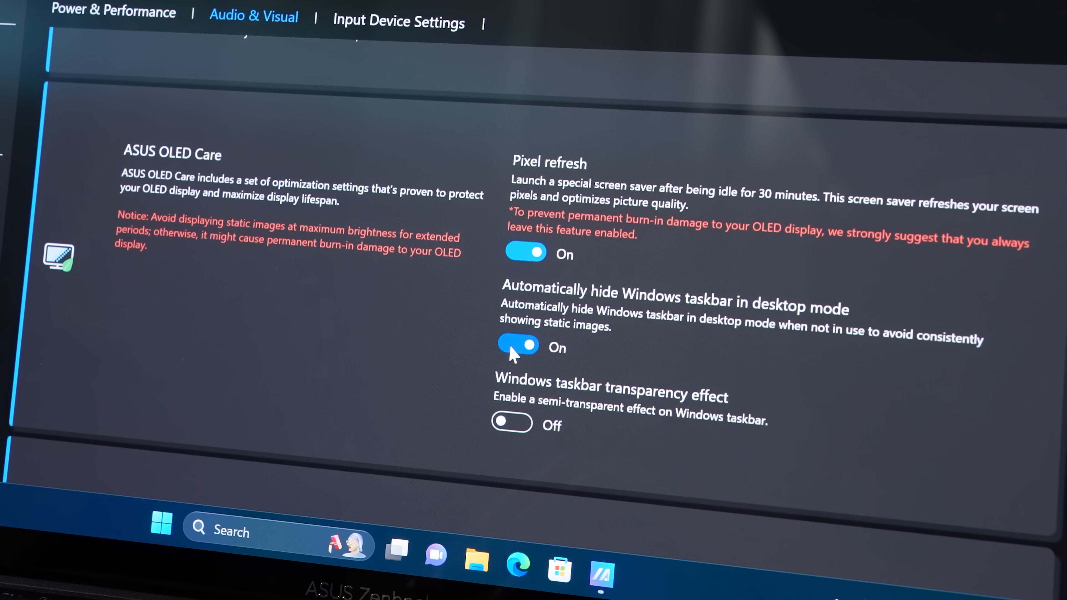
pyautogui.click(512, 424)
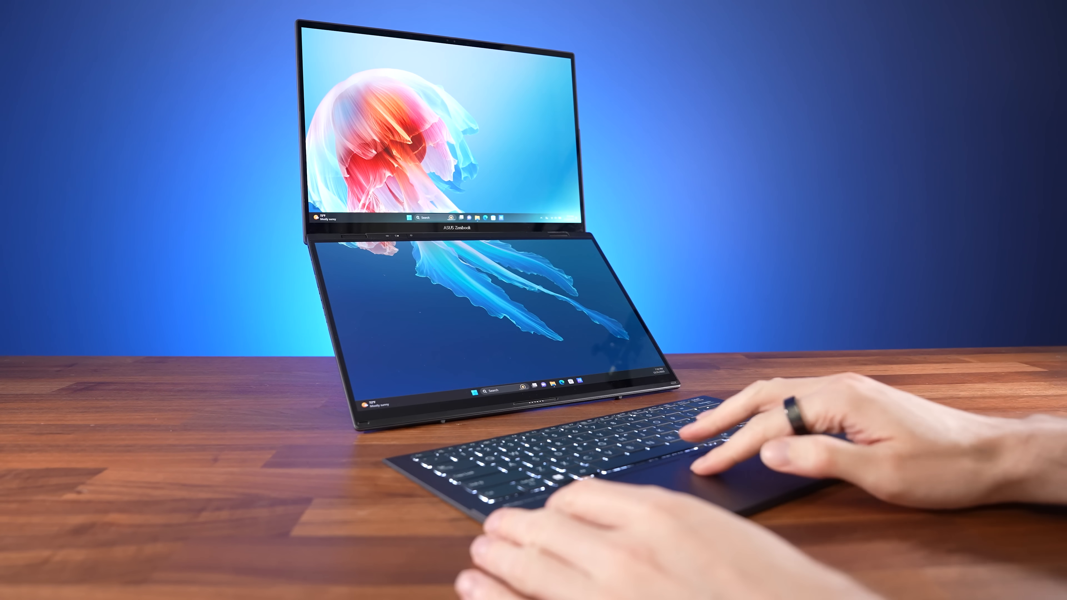
pyautogui.click(407, 217)
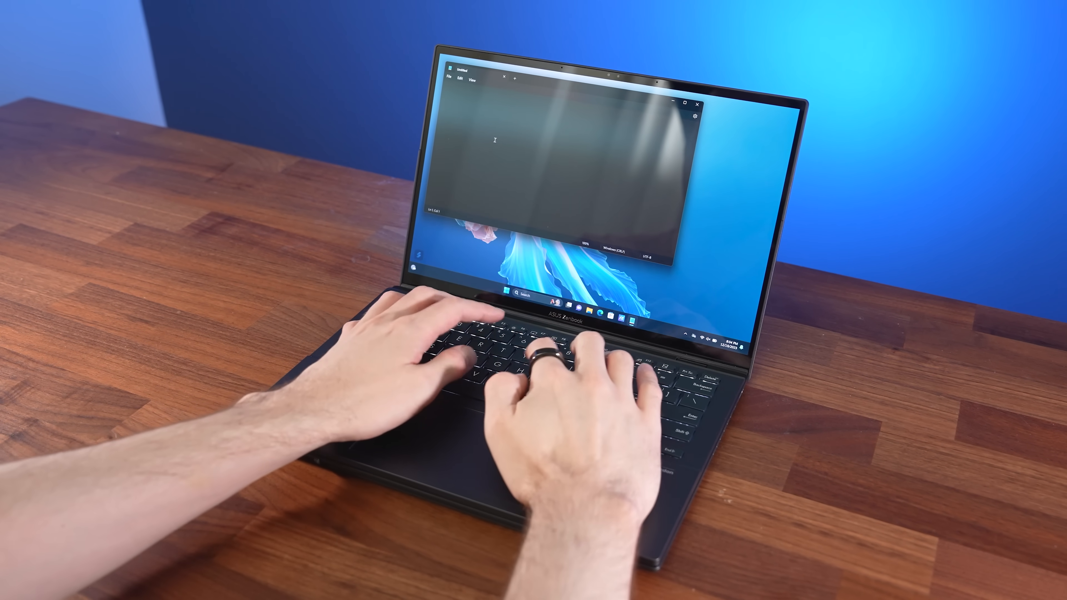
pyautogui.write('this is what it sounds l')
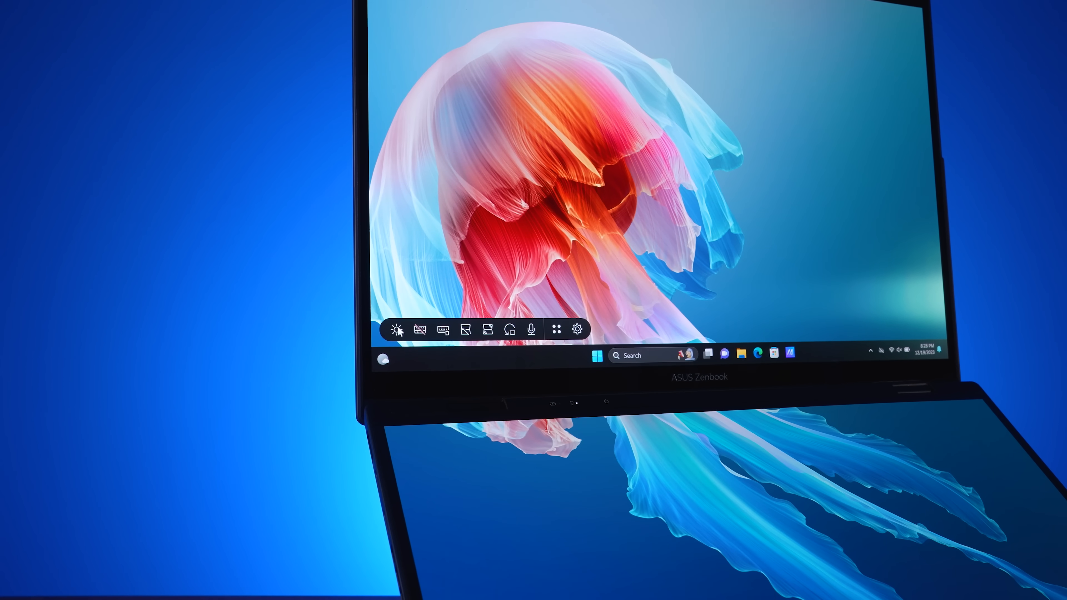
# Adjust the Main Screen brightness slider with 'Sync brightness across both screens' enabled
pyautogui.click(394, 330)
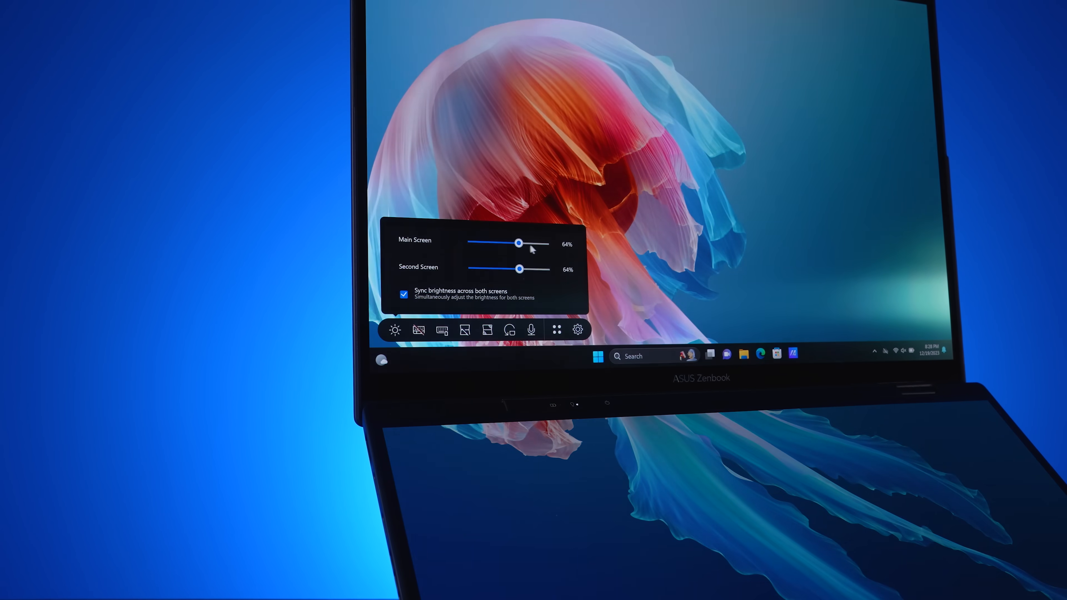
pyautogui.moveTo(519, 243); pyautogui.dragTo(545, 242)
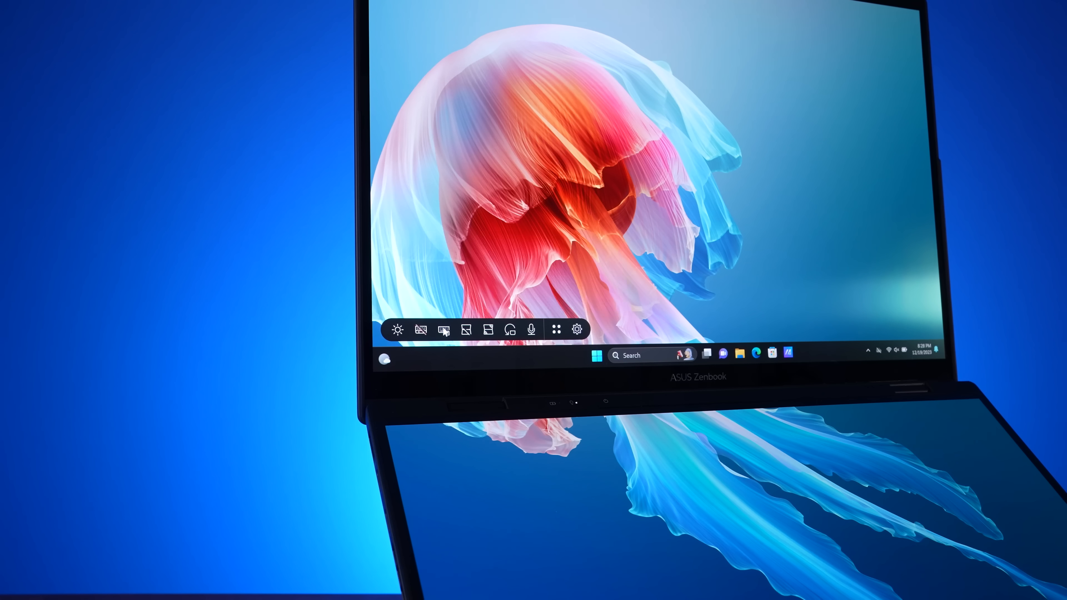
pyautogui.moveTo(443, 330)
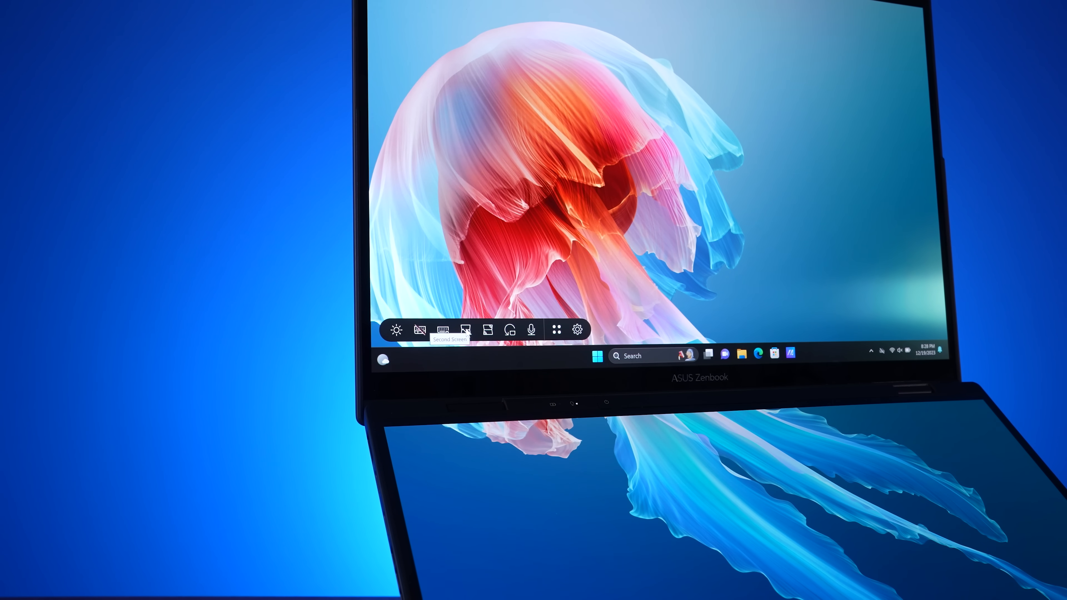
pyautogui.click(465, 330)
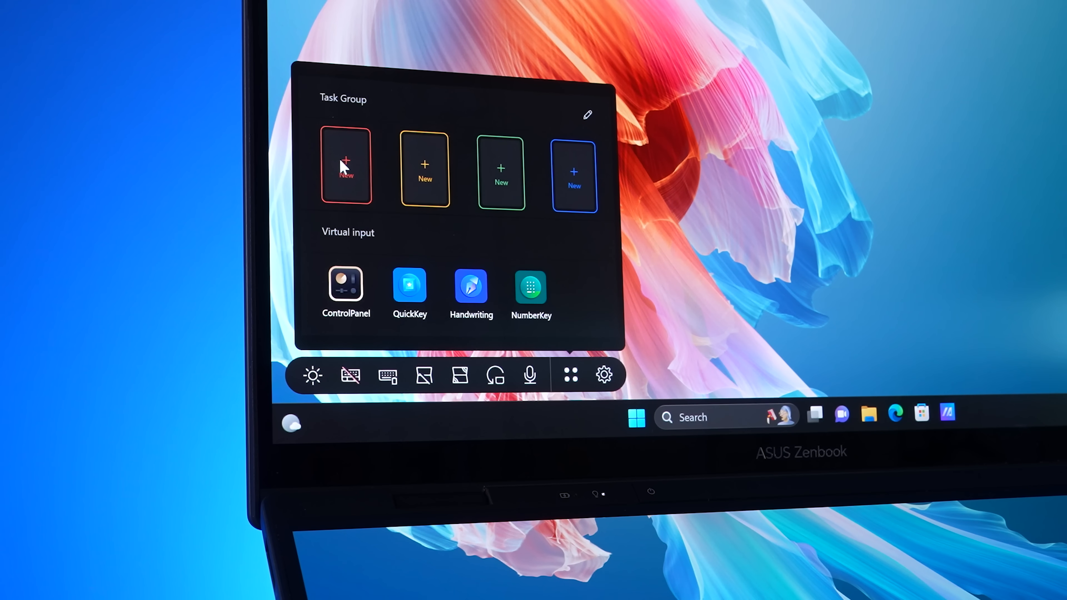
# Visit a New task group slot, return, and launch the ControlPanel virtual input
pyautogui.click(345, 166)
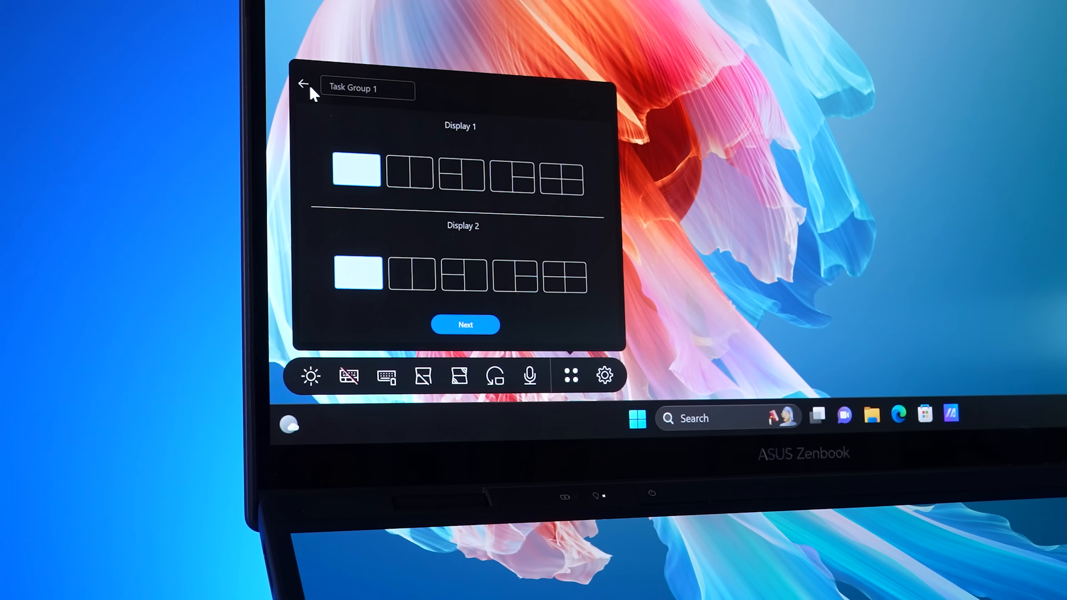
pyautogui.click(304, 83)
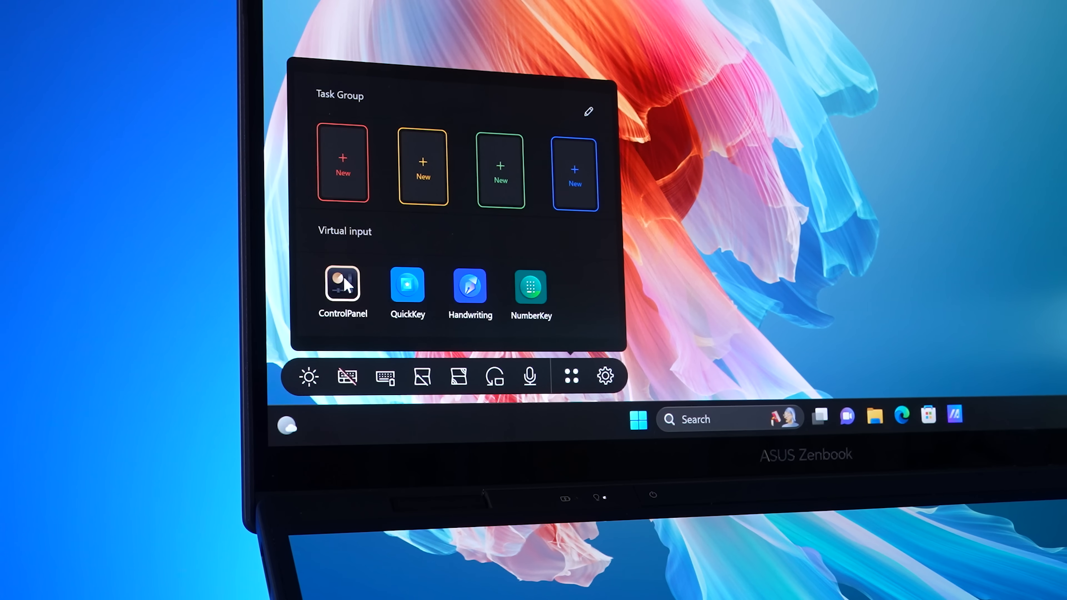
pyautogui.click(343, 284)
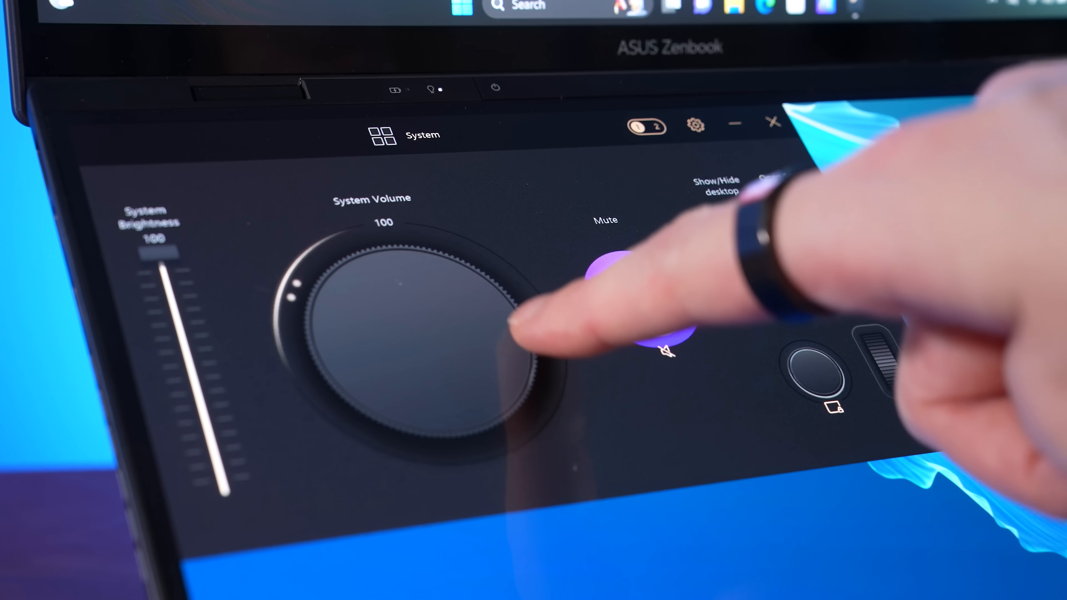